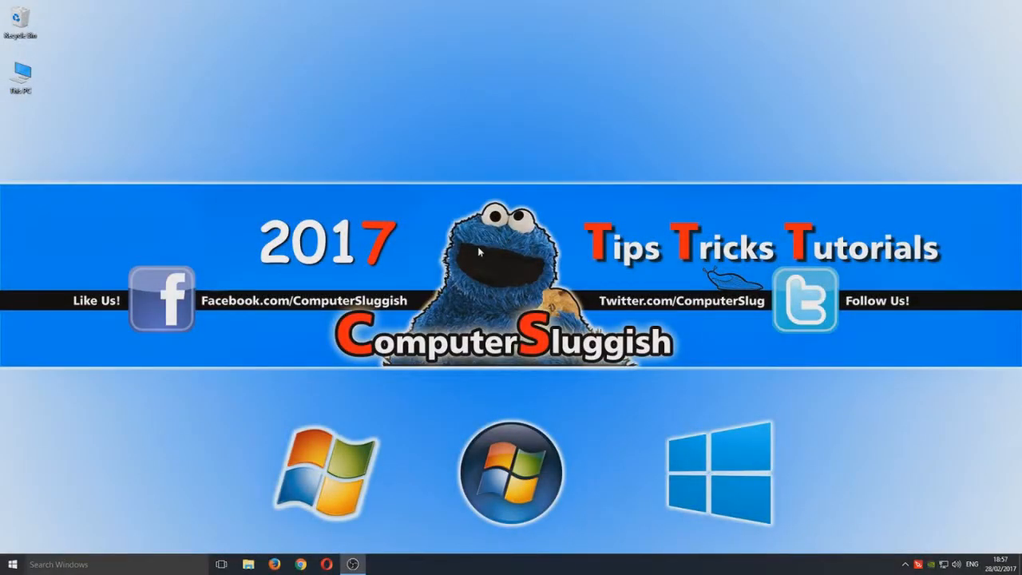
{"action": "mouse_move", "coordinate": [466, 249]}
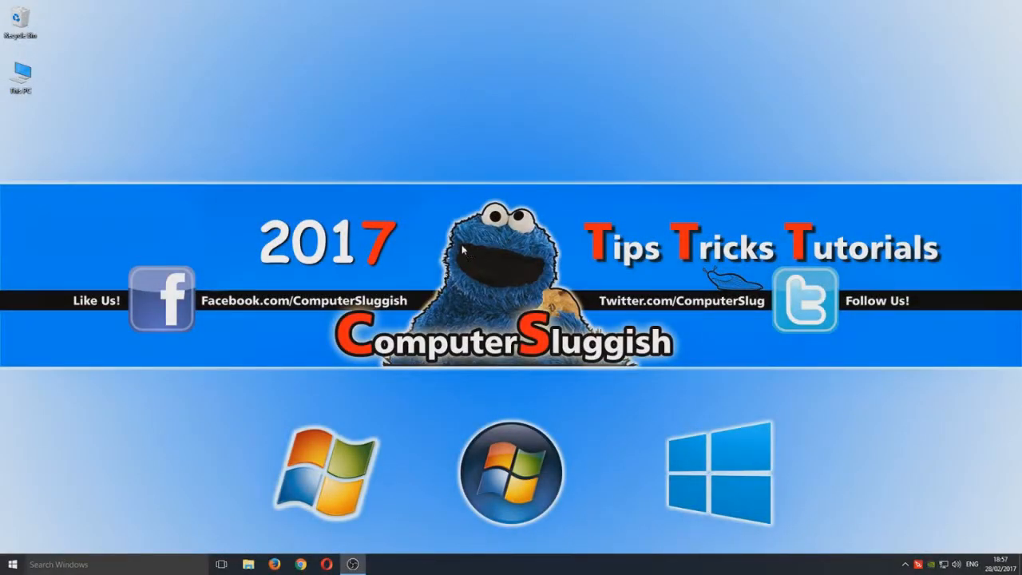
{"action": "mouse_move", "coordinate": [466, 247]}
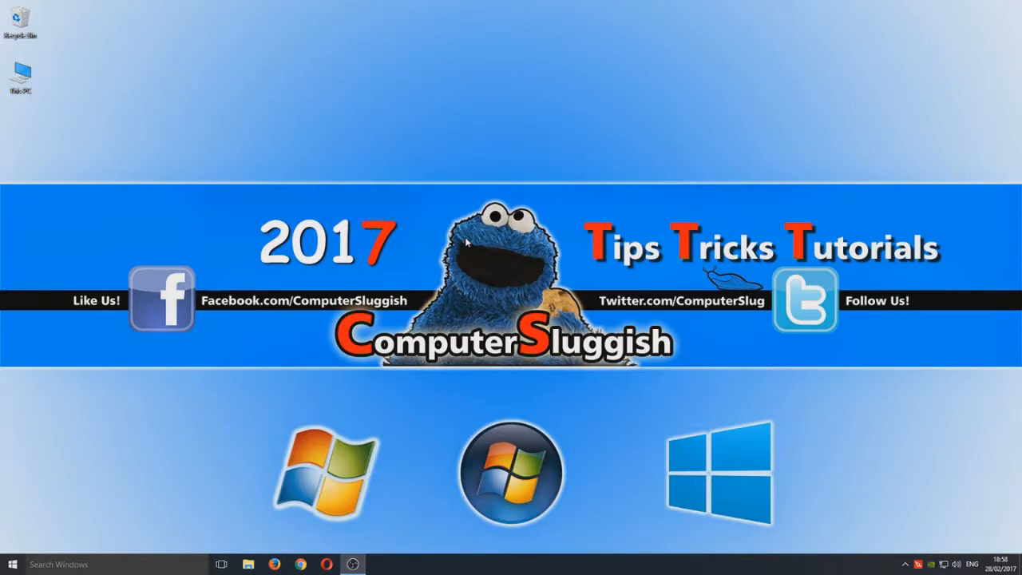
{"action": "mouse_move", "coordinate": [121, 247]}
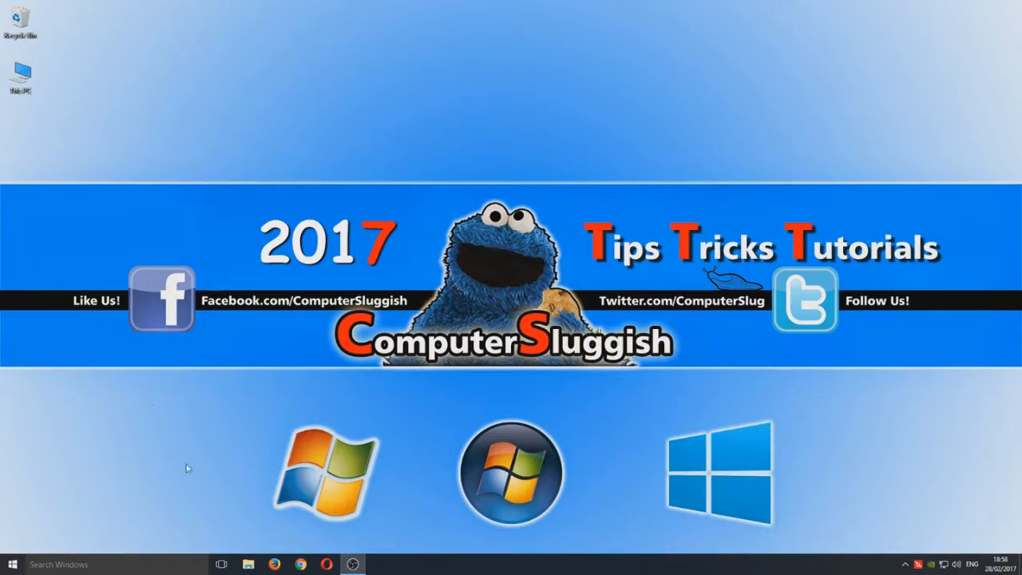
{"action": "mouse_move", "coordinate": [142, 565]}
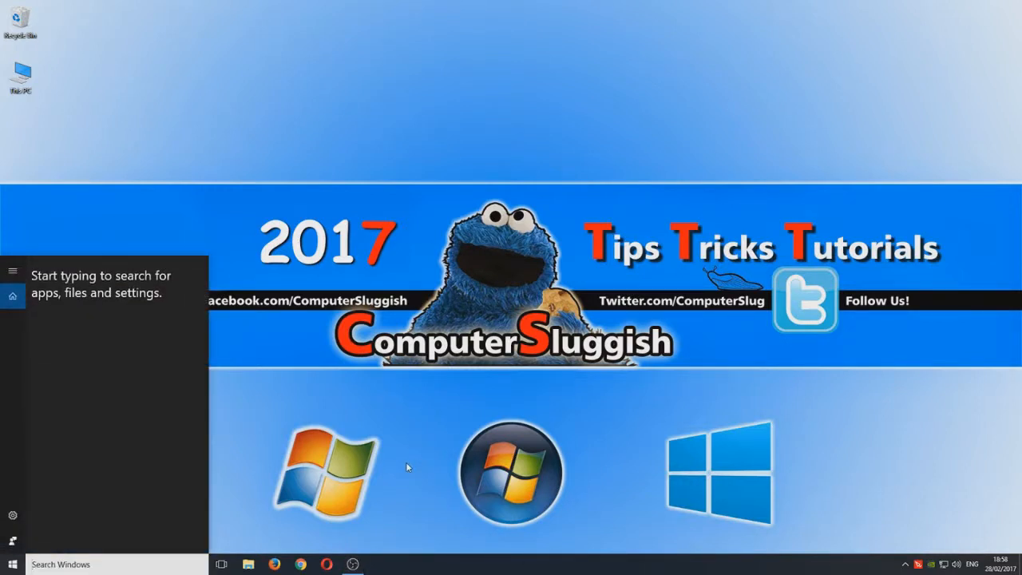
Step: Search Windows for 'defrag' and launch Defragment and Optimise Drives
{"action": "type", "text": "defrag"}
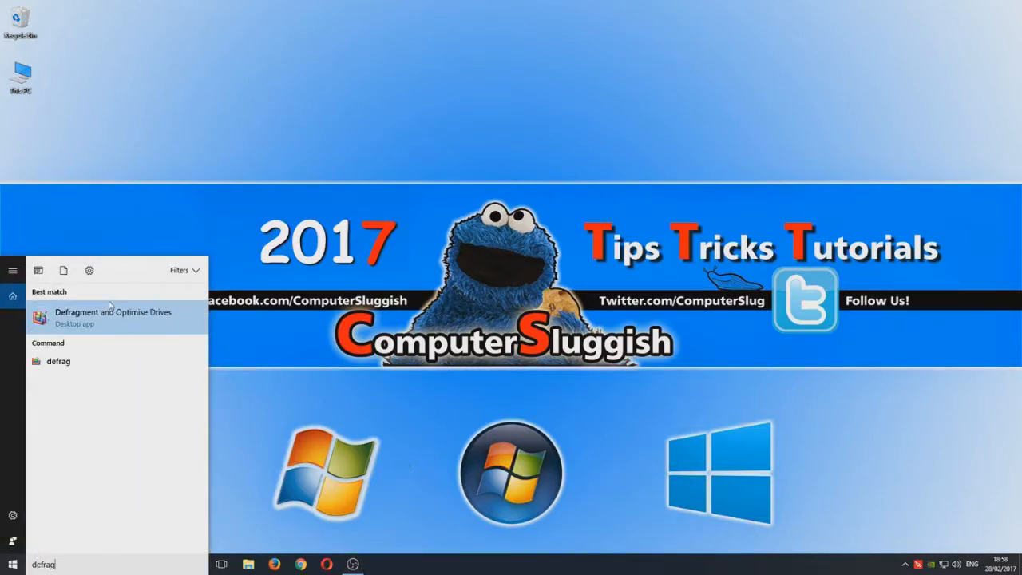
{"action": "left_click", "coordinate": [114, 316]}
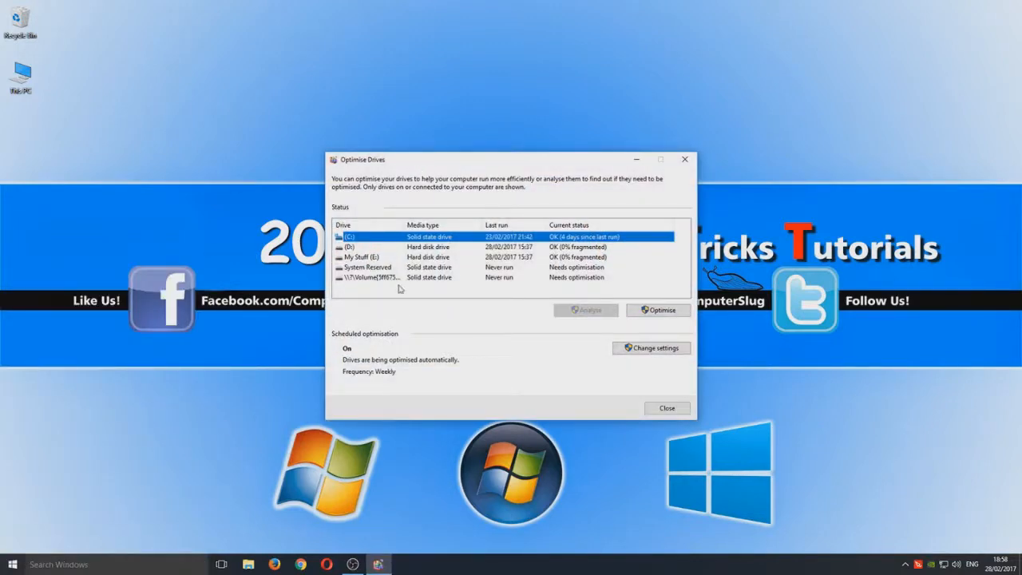
{"action": "mouse_move", "coordinate": [466, 164]}
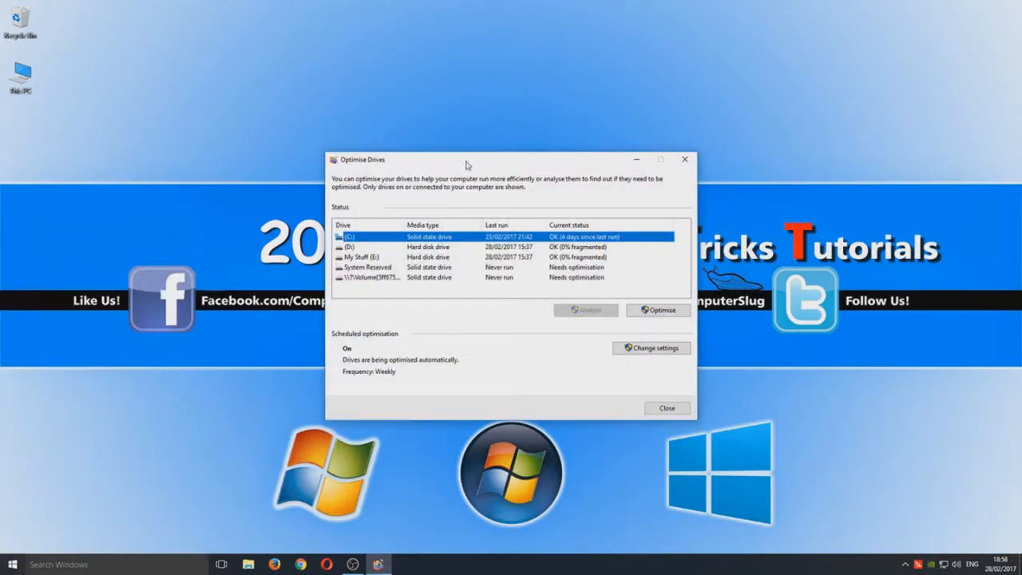
{"action": "left_click_drag", "start_coordinate": [466, 159], "coordinate": [423, 67]}
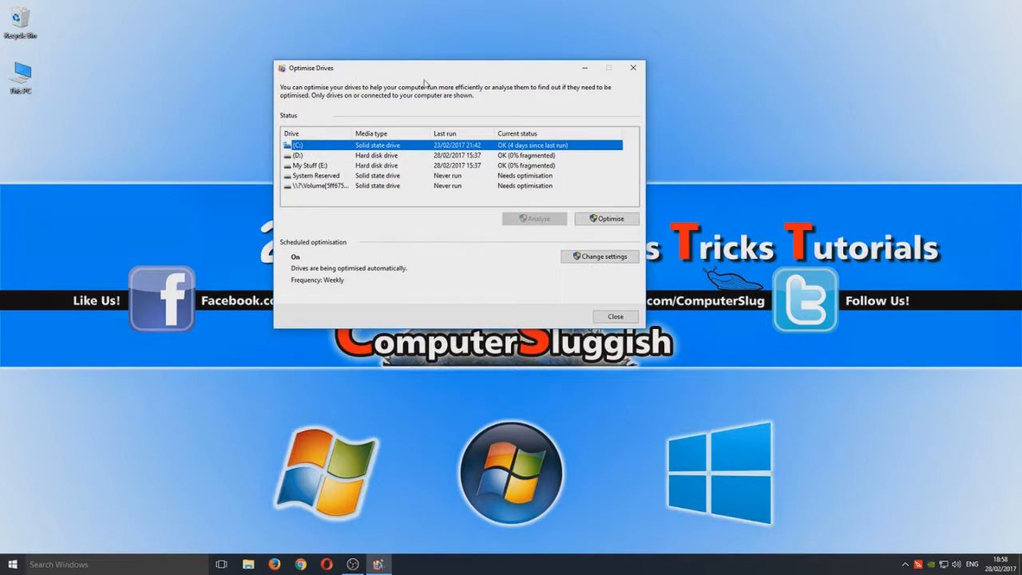
{"action": "mouse_move", "coordinate": [337, 150]}
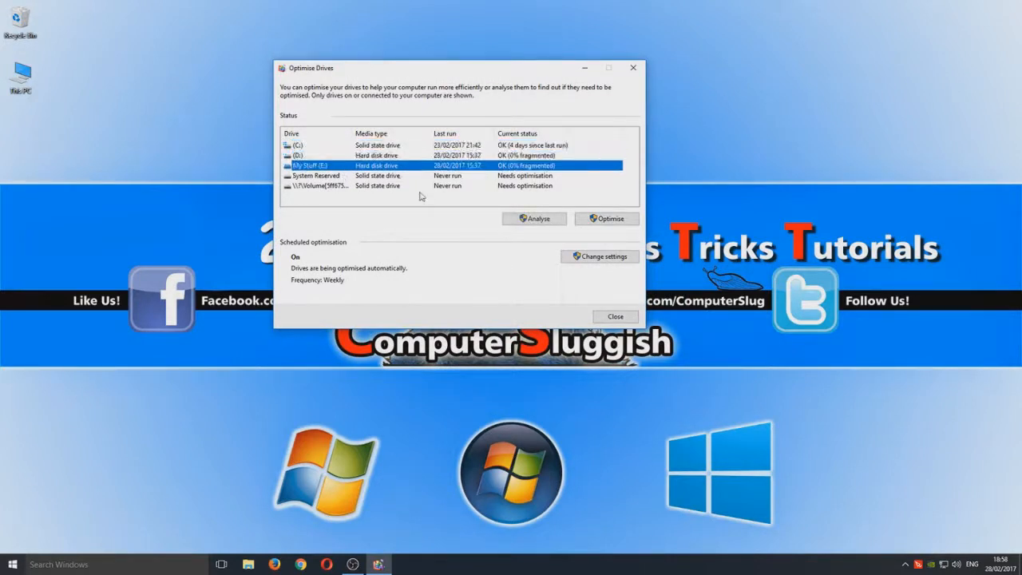
{"action": "mouse_move", "coordinate": [408, 172]}
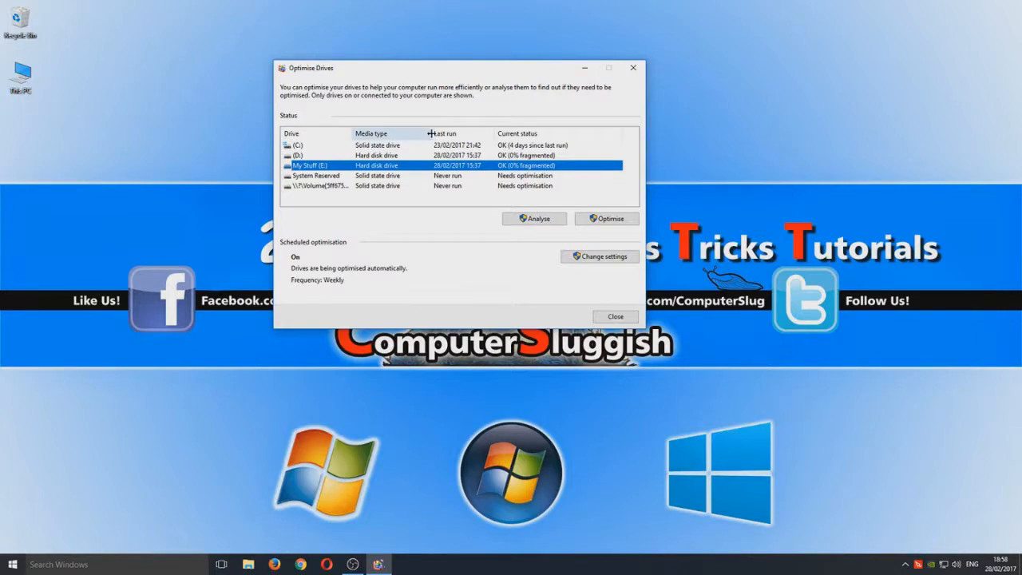
{"action": "mouse_move", "coordinate": [431, 147]}
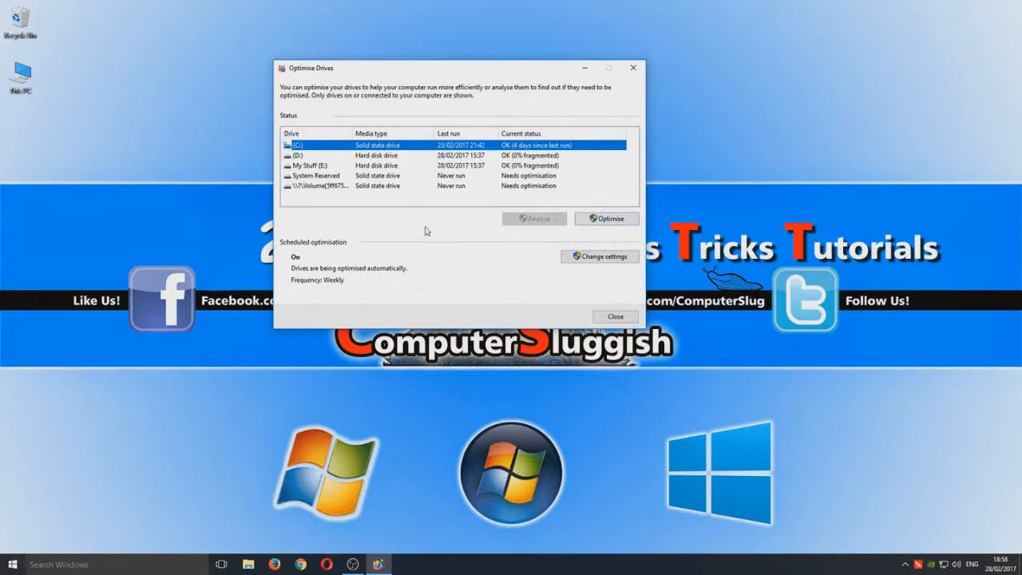
{"action": "mouse_move", "coordinate": [431, 249]}
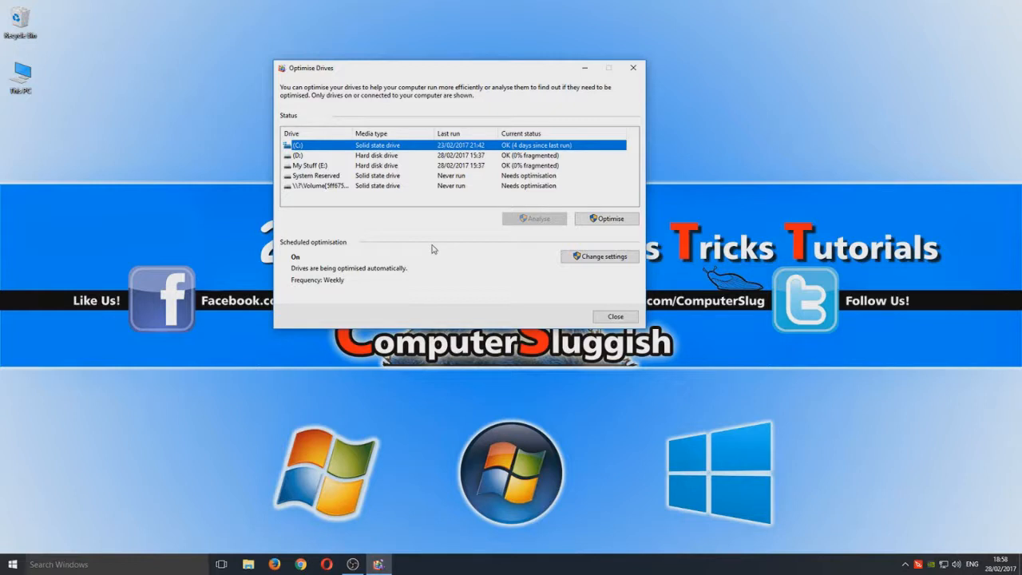
{"action": "mouse_move", "coordinate": [407, 134]}
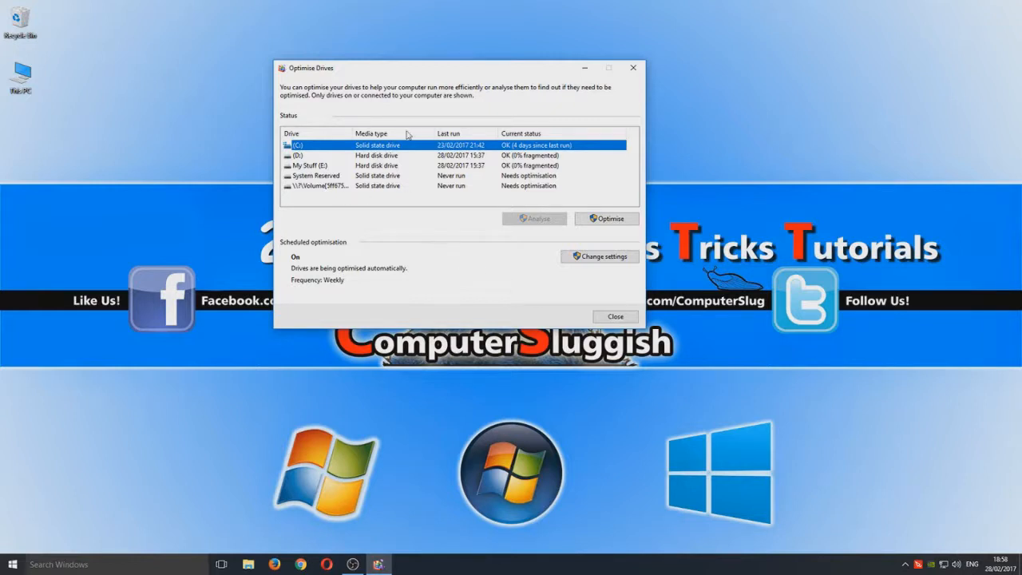
{"action": "mouse_move", "coordinate": [795, 252]}
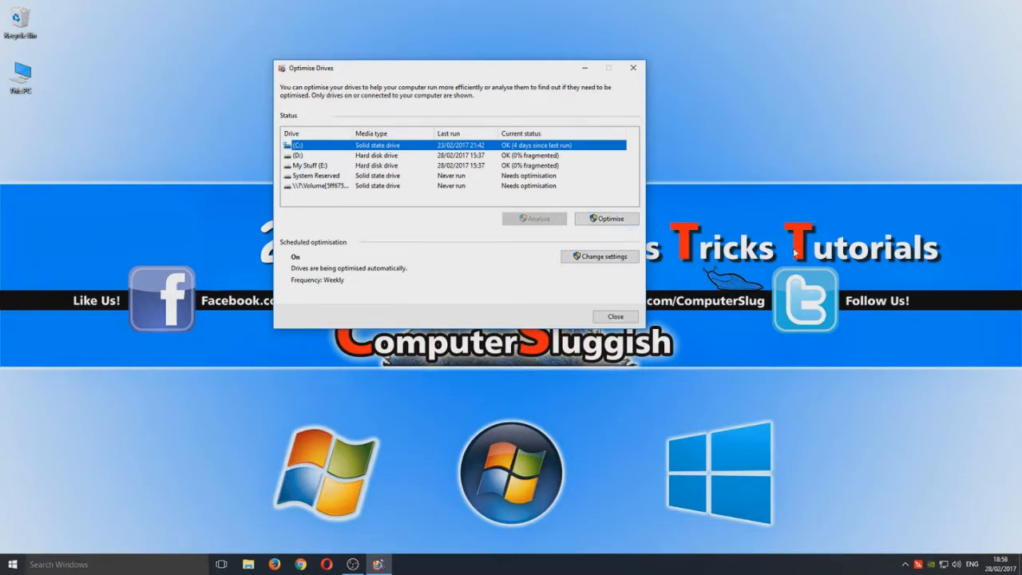
{"action": "mouse_move", "coordinate": [779, 265]}
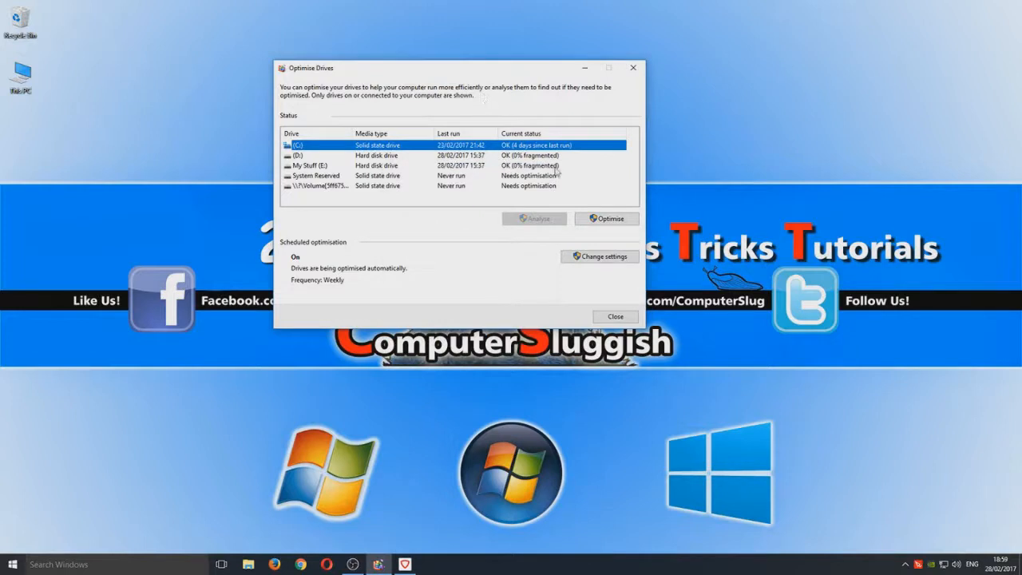
{"action": "left_click", "coordinate": [375, 155]}
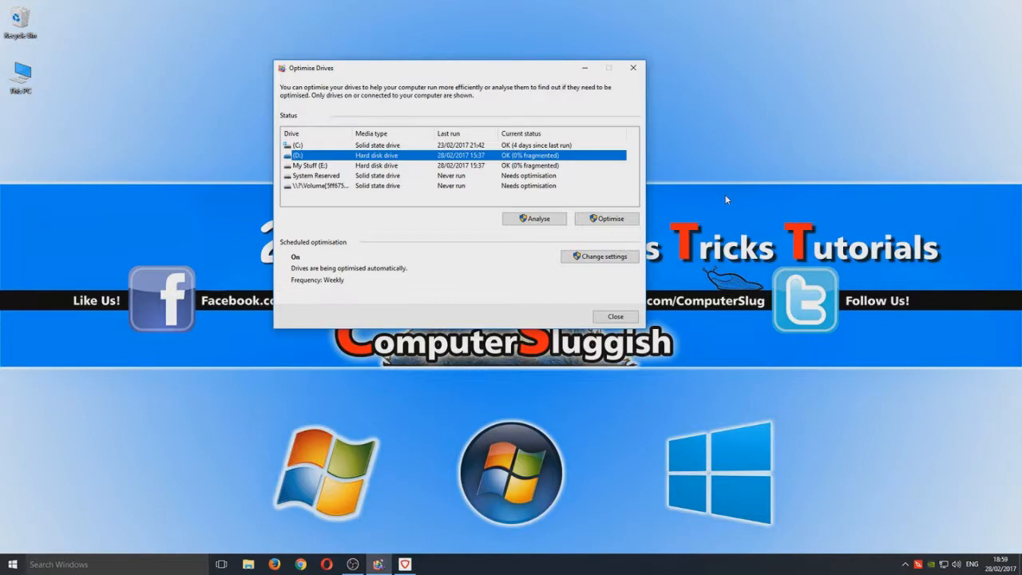
{"action": "mouse_move", "coordinate": [707, 194]}
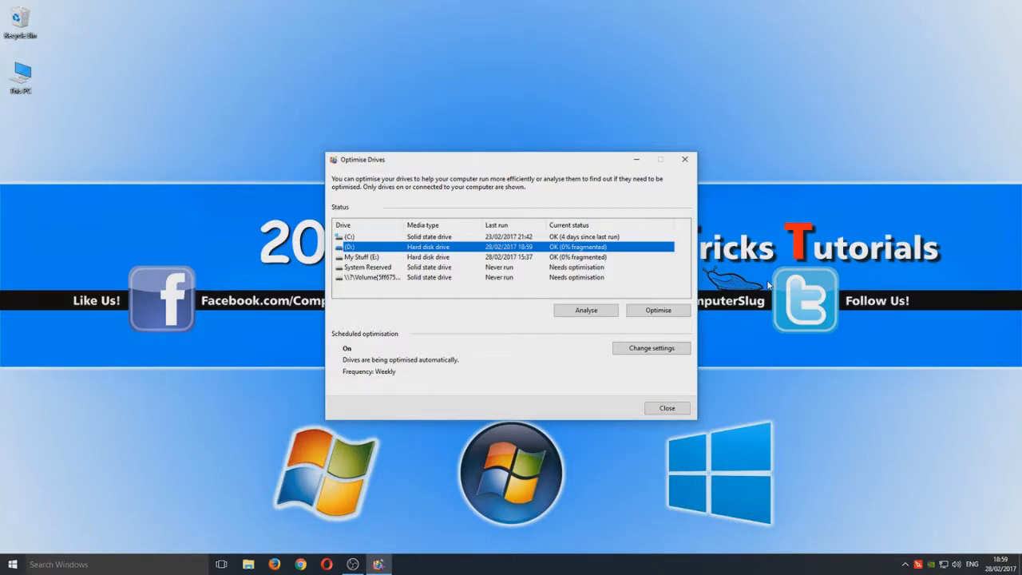
{"action": "mouse_move", "coordinate": [553, 263]}
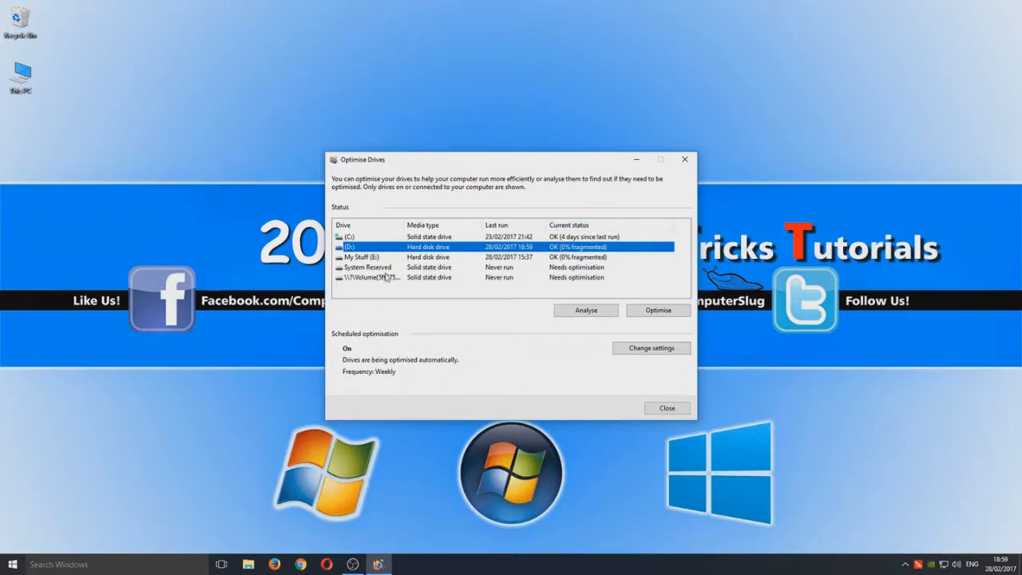
{"action": "mouse_move", "coordinate": [390, 272]}
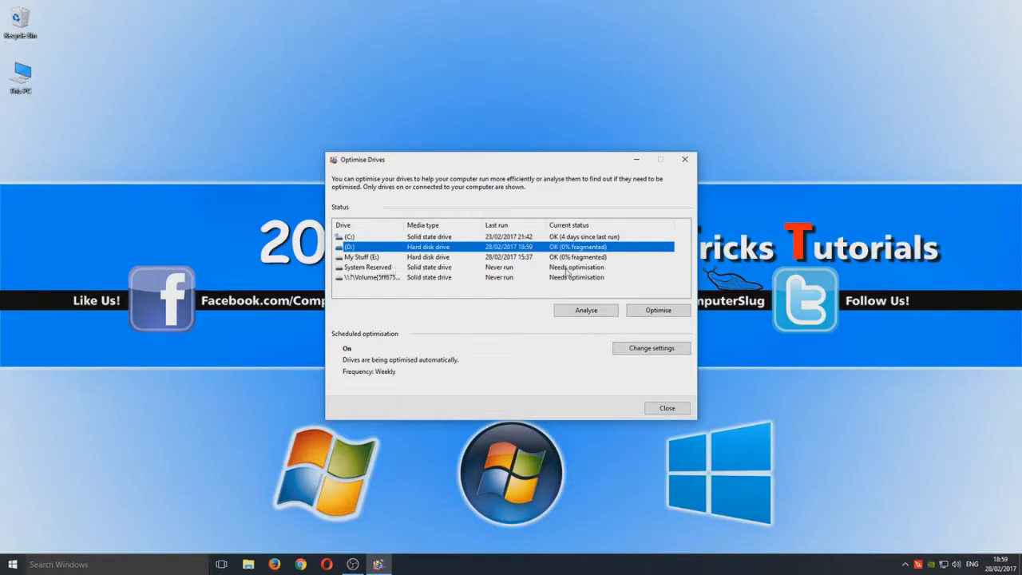
{"action": "mouse_move", "coordinate": [626, 275]}
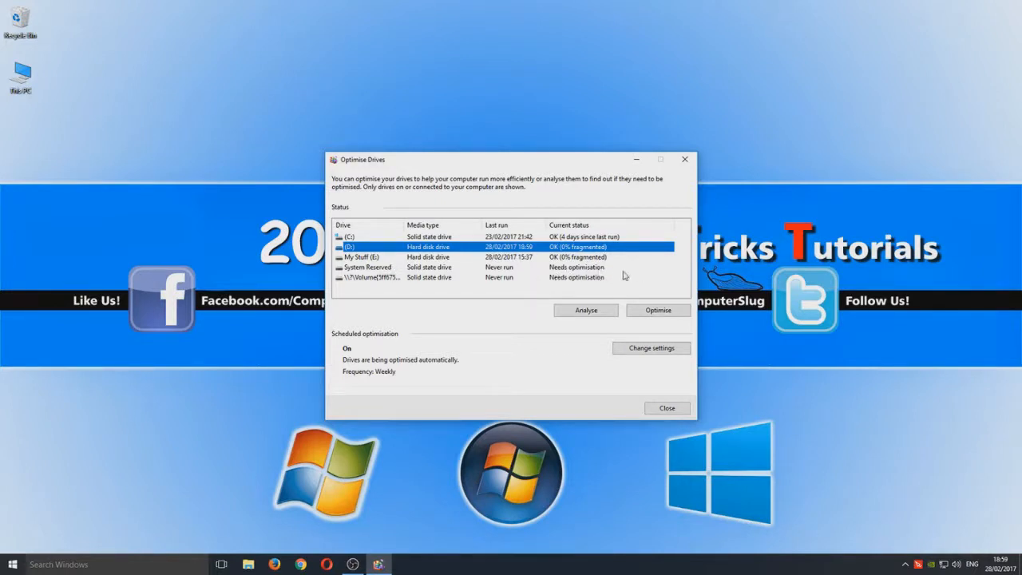
{"action": "left_click", "coordinate": [367, 266]}
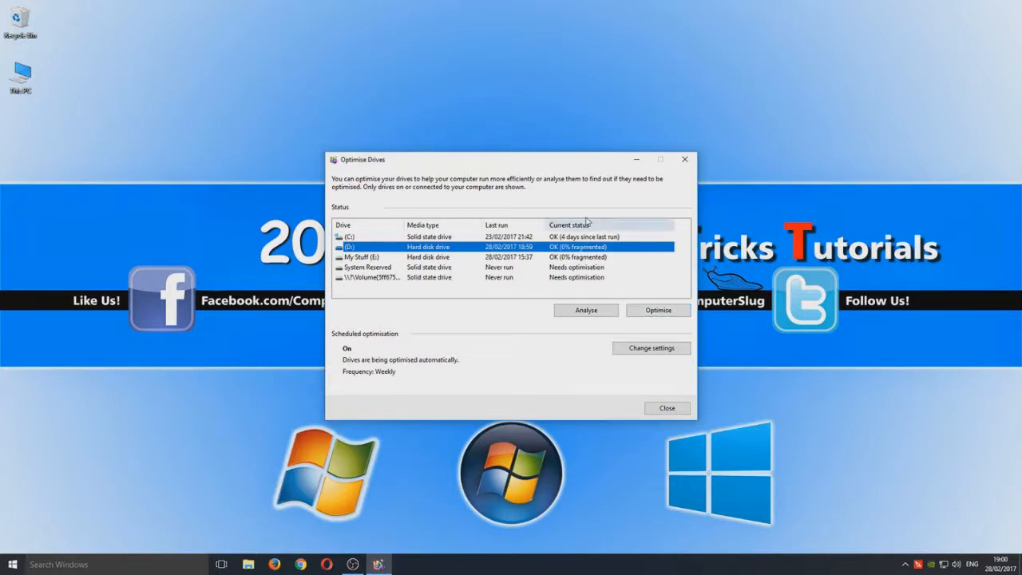
{"action": "mouse_move", "coordinate": [747, 396]}
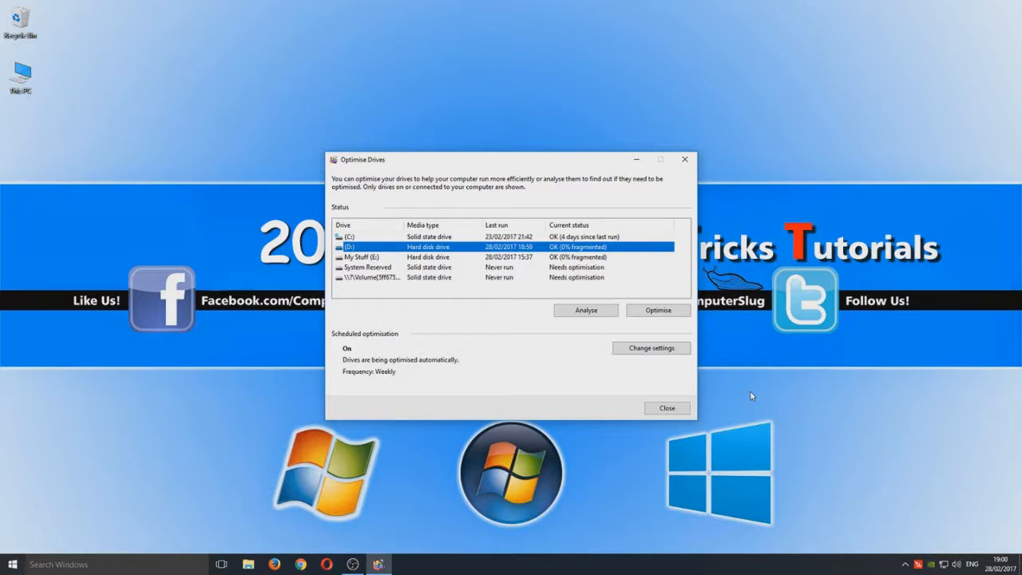
{"action": "mouse_move", "coordinate": [437, 343]}
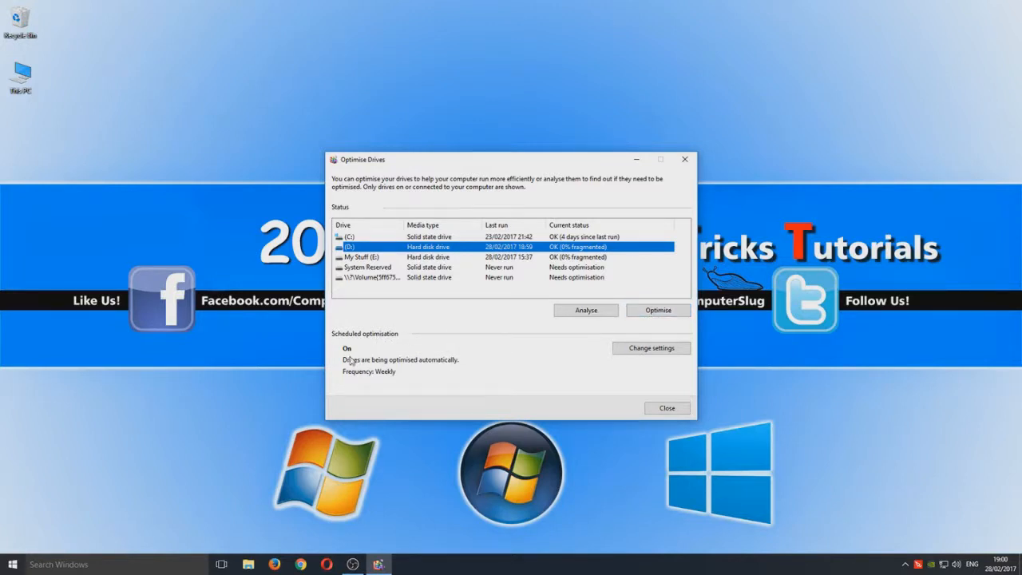
{"action": "mouse_move", "coordinate": [399, 367]}
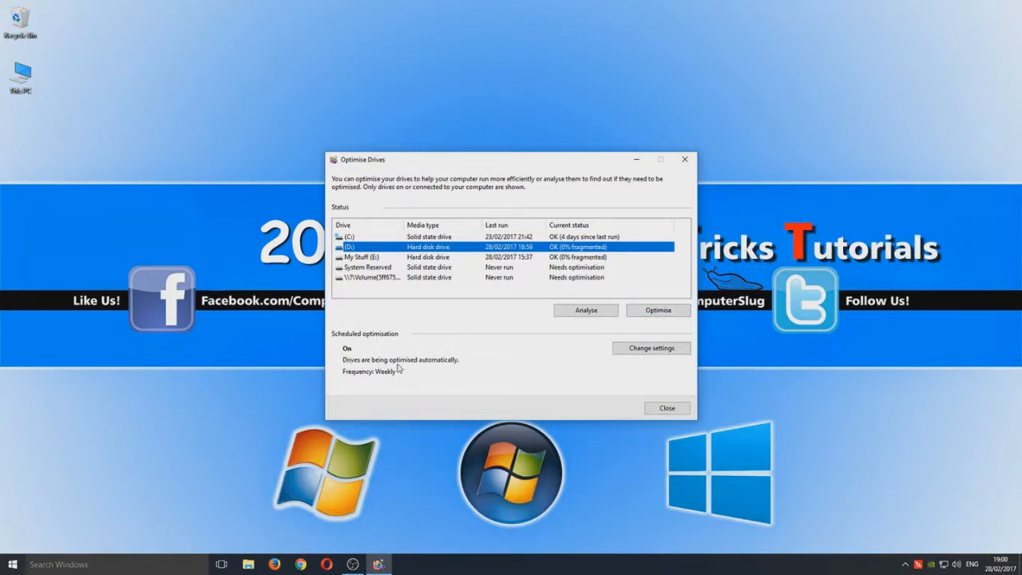
{"action": "mouse_move", "coordinate": [369, 385]}
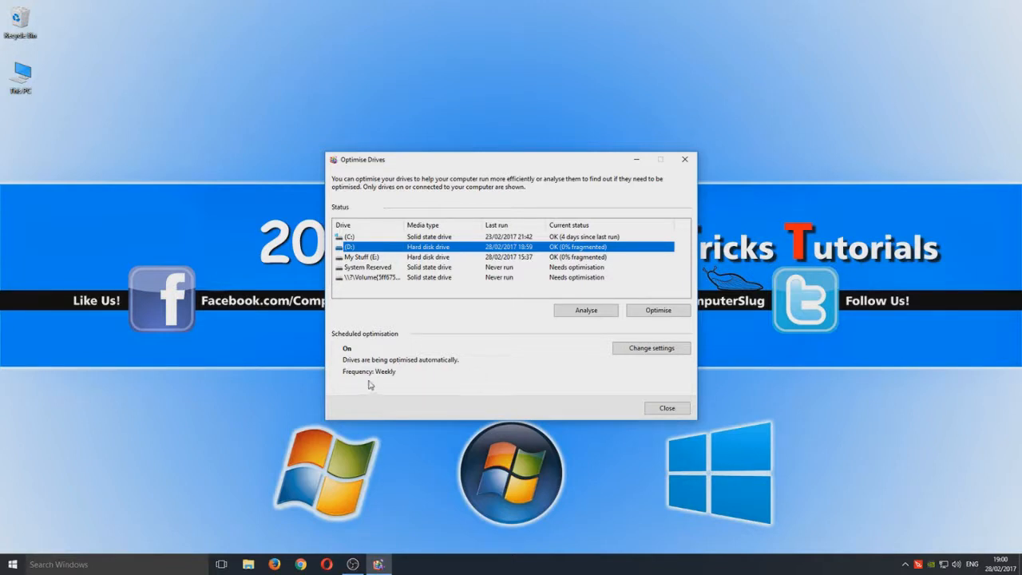
{"action": "left_click", "coordinate": [651, 348]}
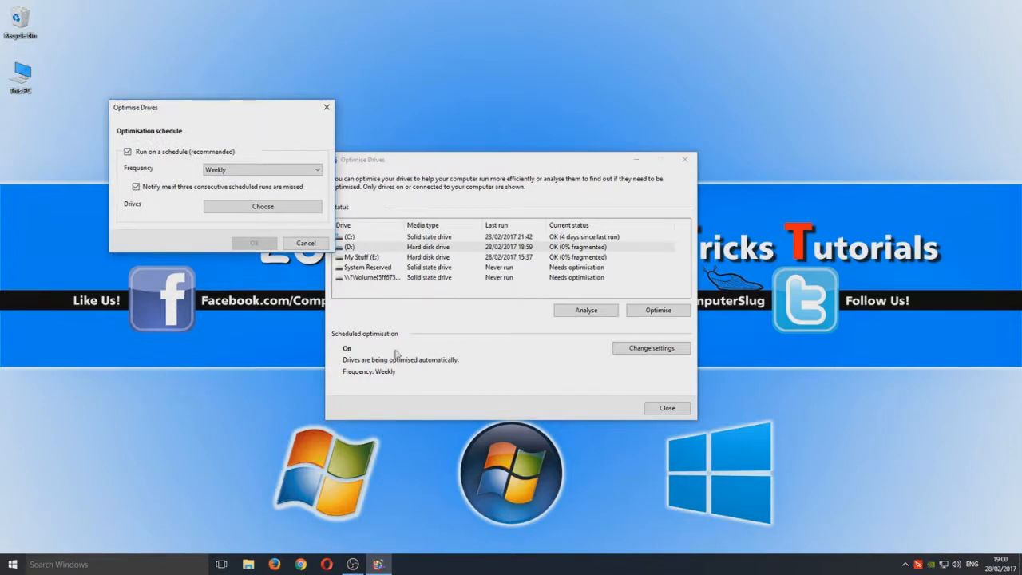
{"action": "mouse_move", "coordinate": [201, 150]}
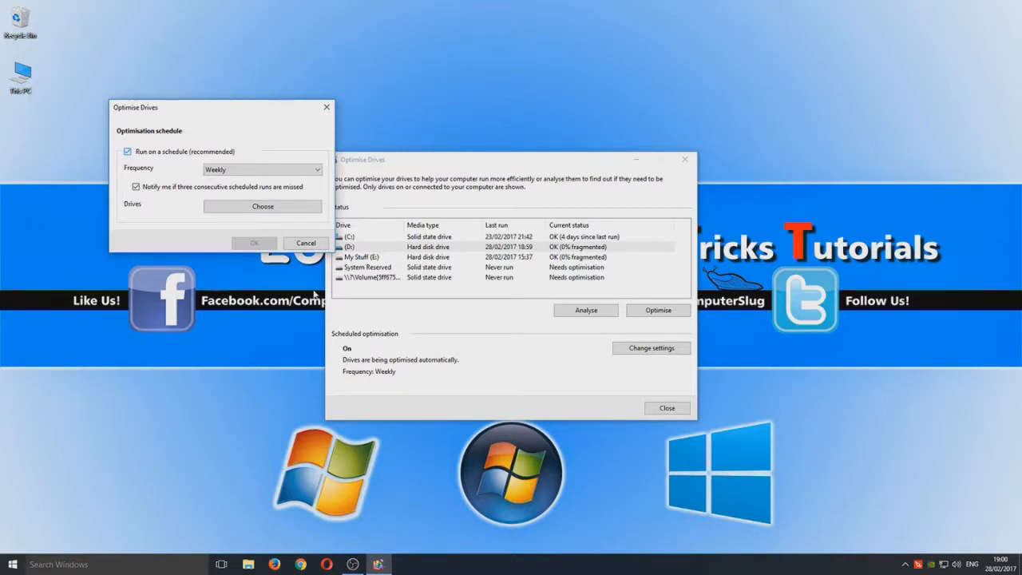
Step: Cancel out of the Optimization schedule dialog, leaving weekly scheduling on
{"action": "left_click", "coordinate": [307, 243]}
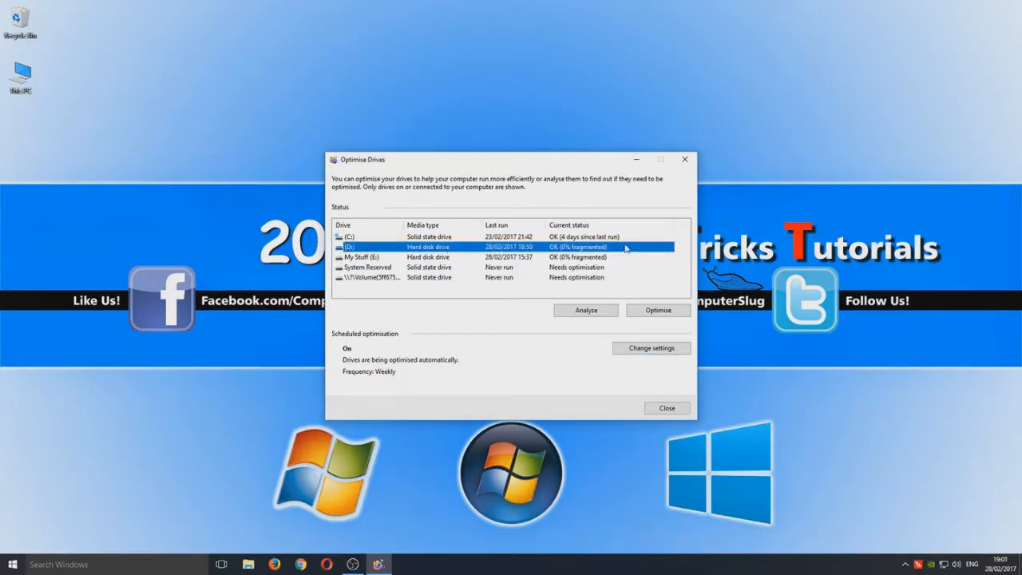
Step: Optimize the (D:) hard disk until it reports OK, 0% fragmented
{"action": "left_click", "coordinate": [657, 310]}
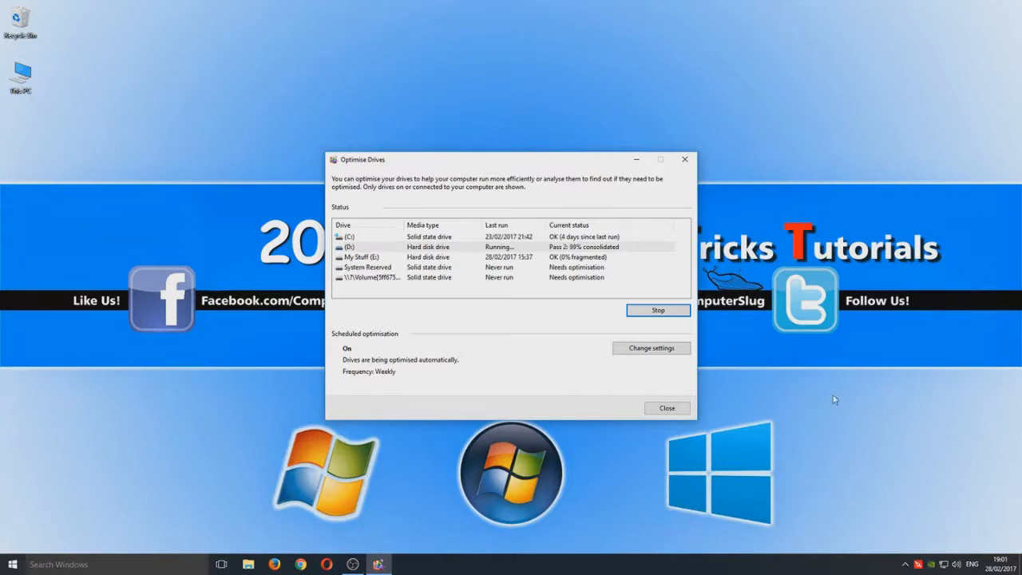
{"action": "left_click", "coordinate": [658, 310]}
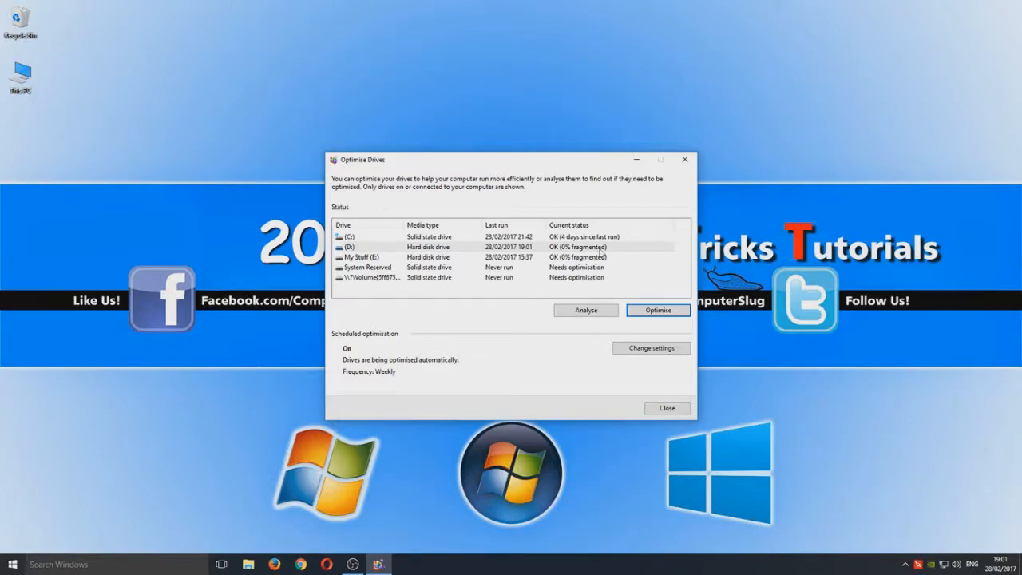
{"action": "mouse_move", "coordinate": [712, 277]}
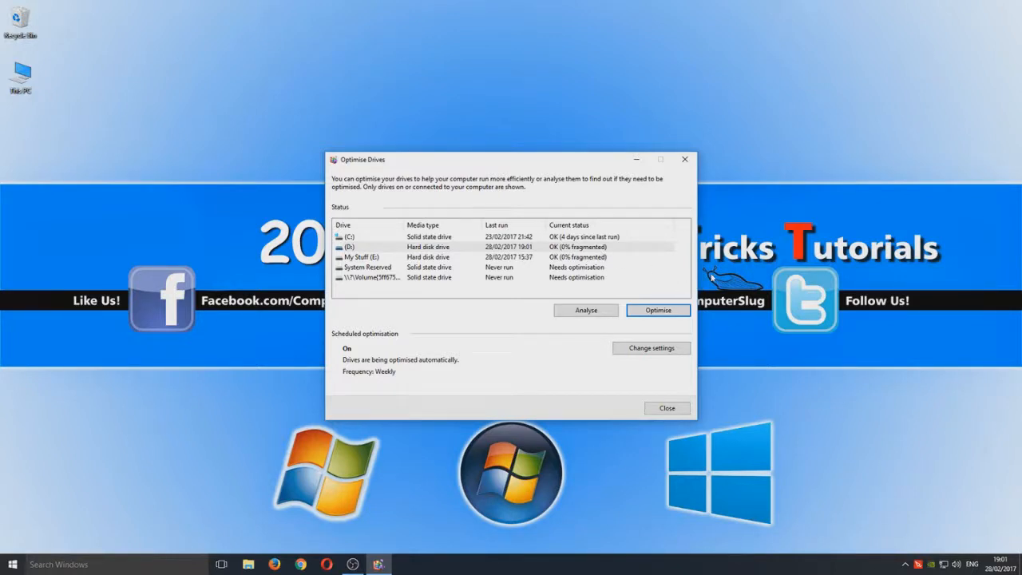
{"action": "mouse_move", "coordinate": [709, 281]}
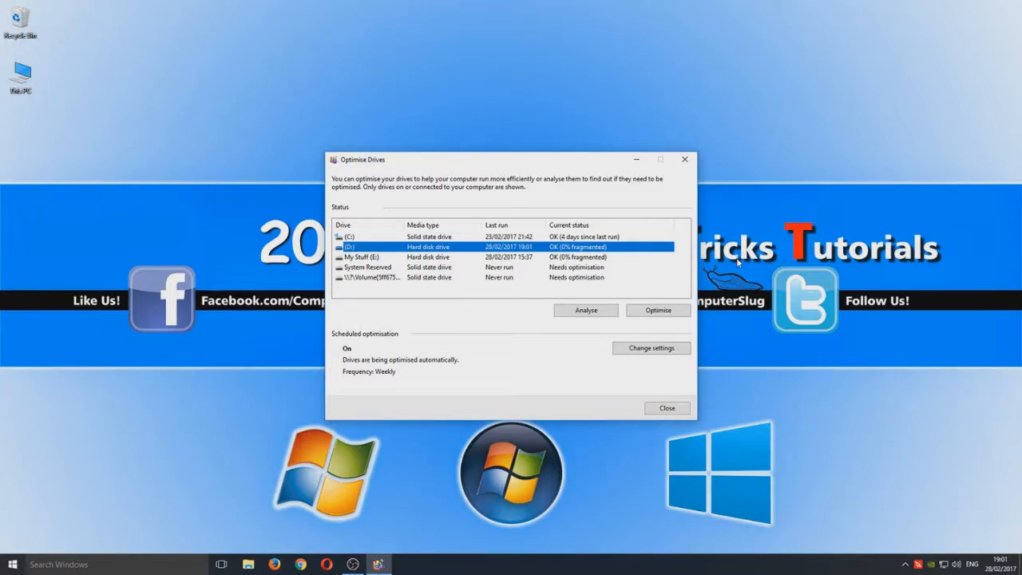
{"action": "mouse_move", "coordinate": [748, 284]}
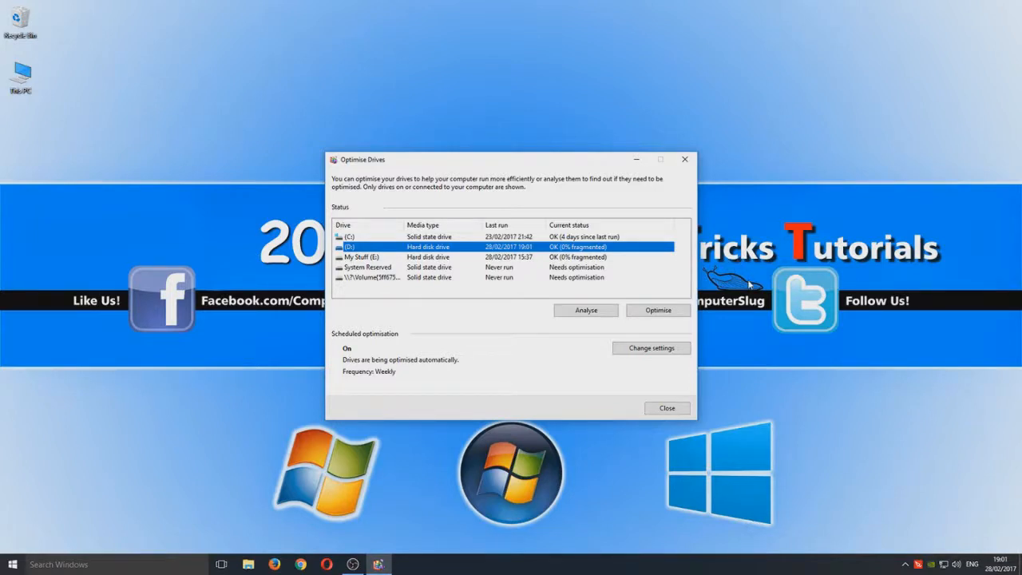